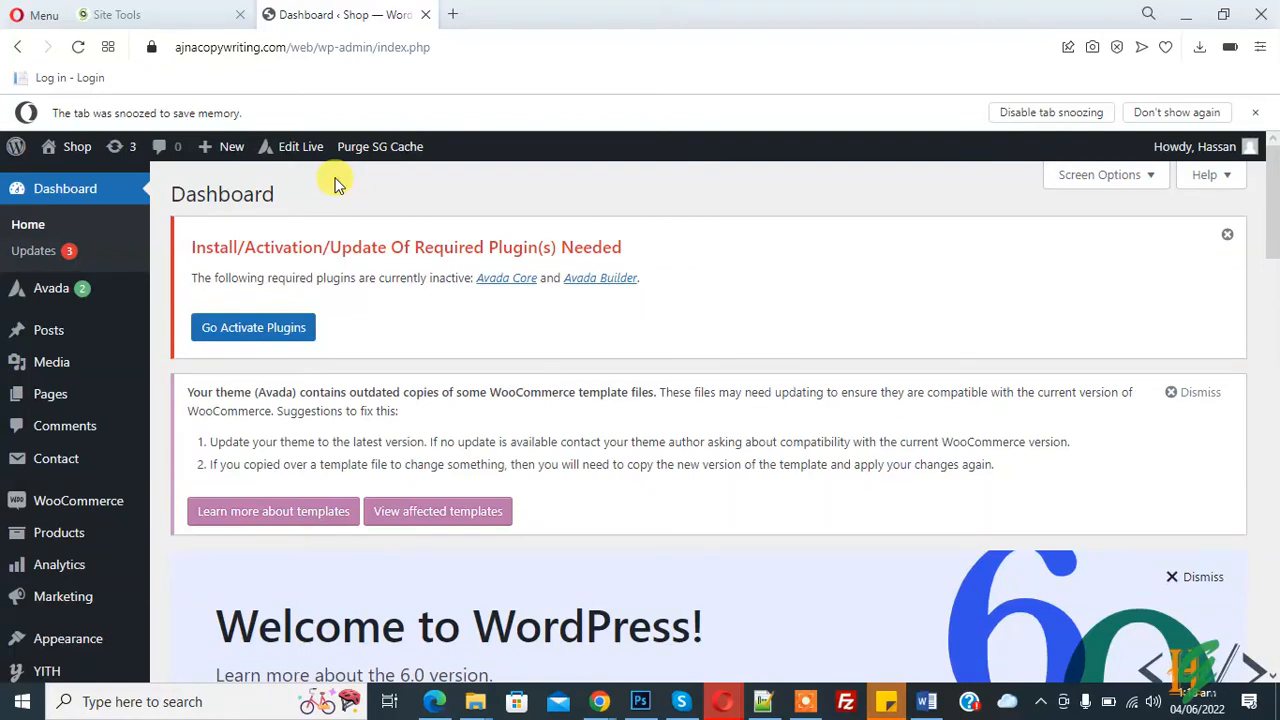
mouse_move(552, 196)
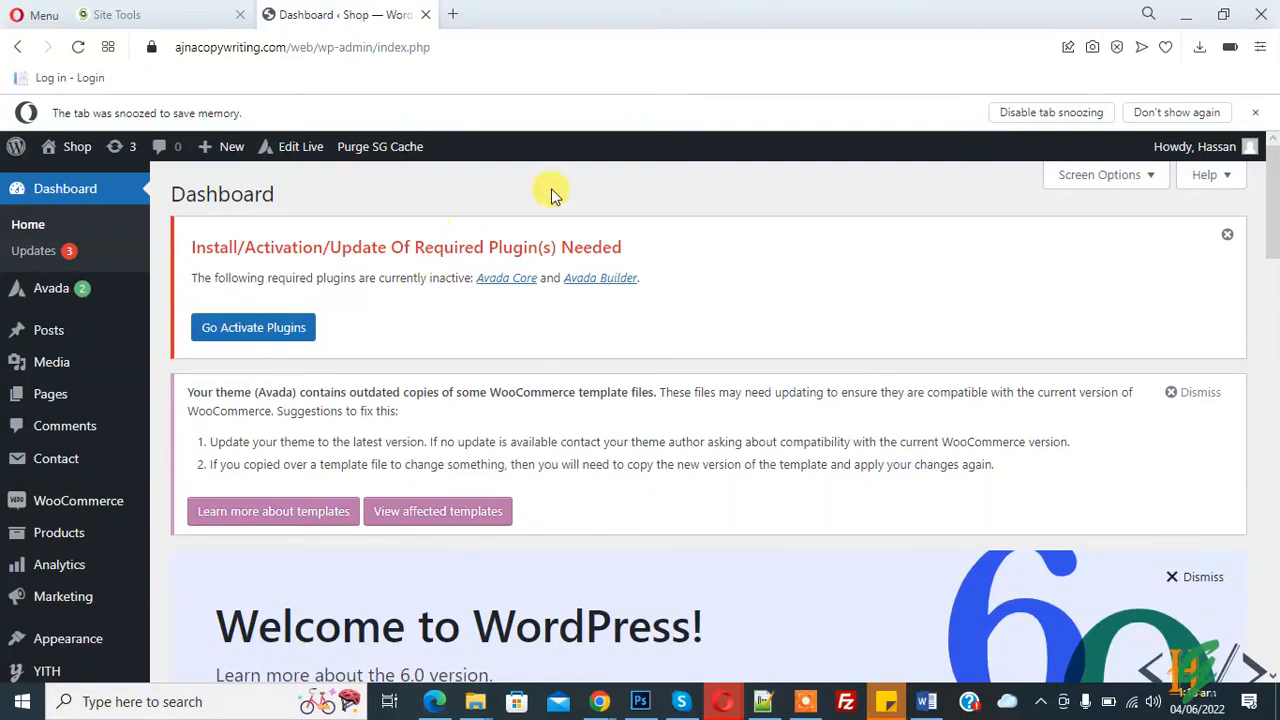
mouse_move(600, 276)
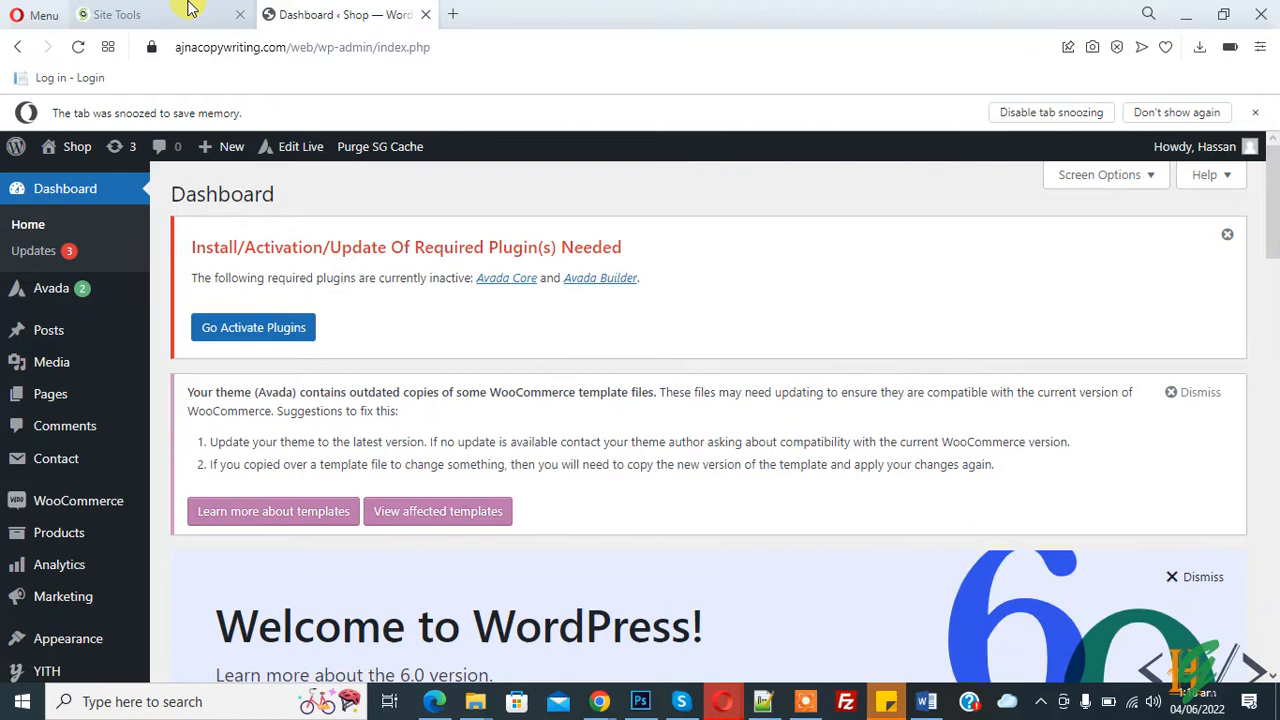
- Bring up the File Manager context menu for the .htaccess file in the web folder
left_click(120, 14)
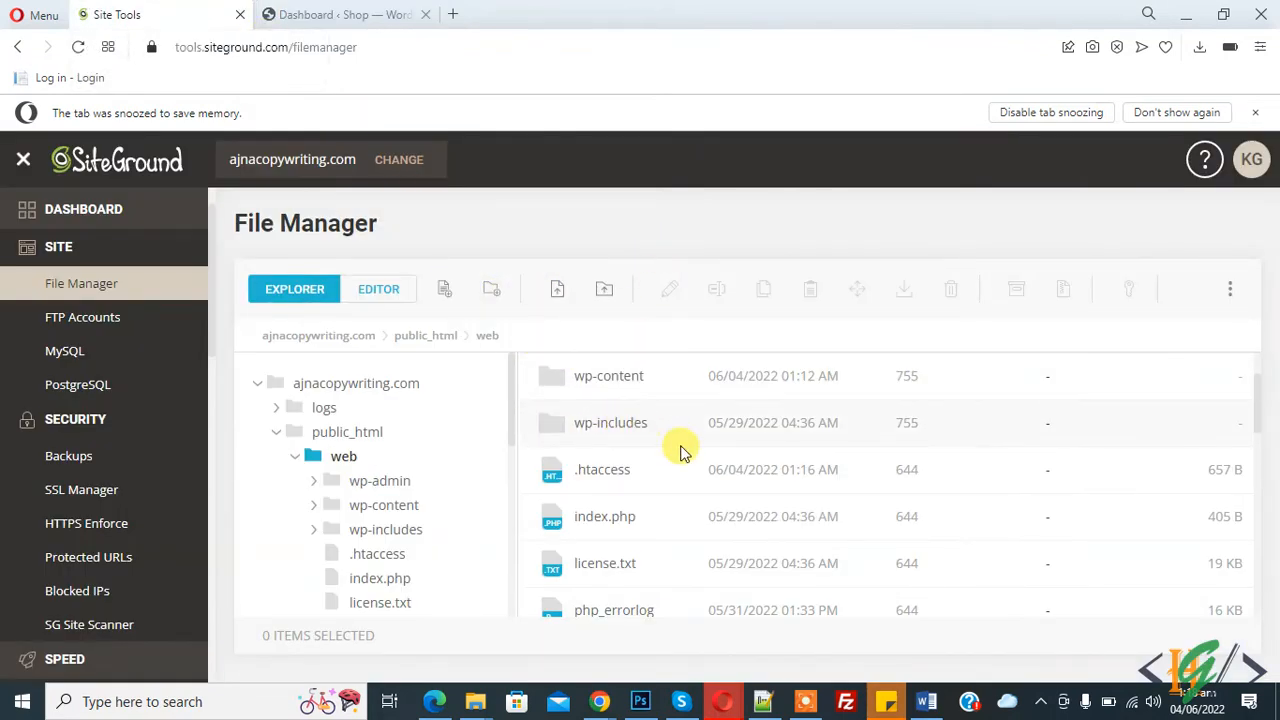
mouse_move(584, 478)
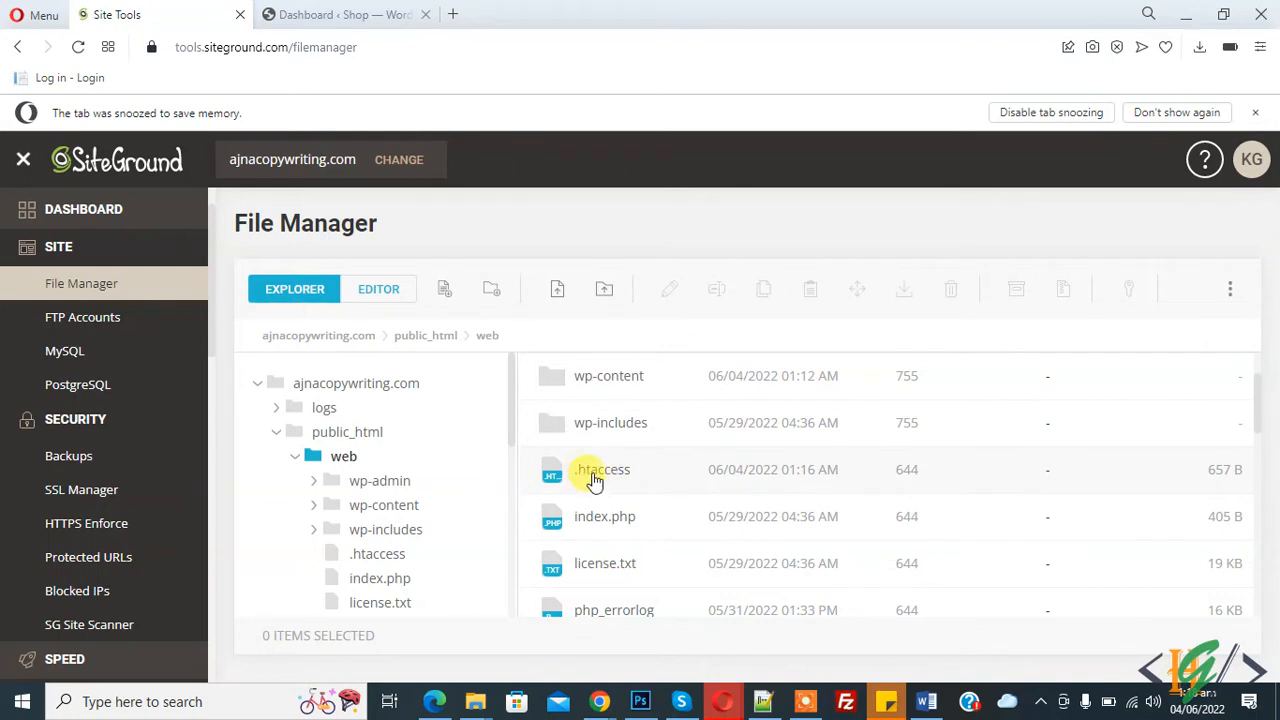
right_click(600, 468)
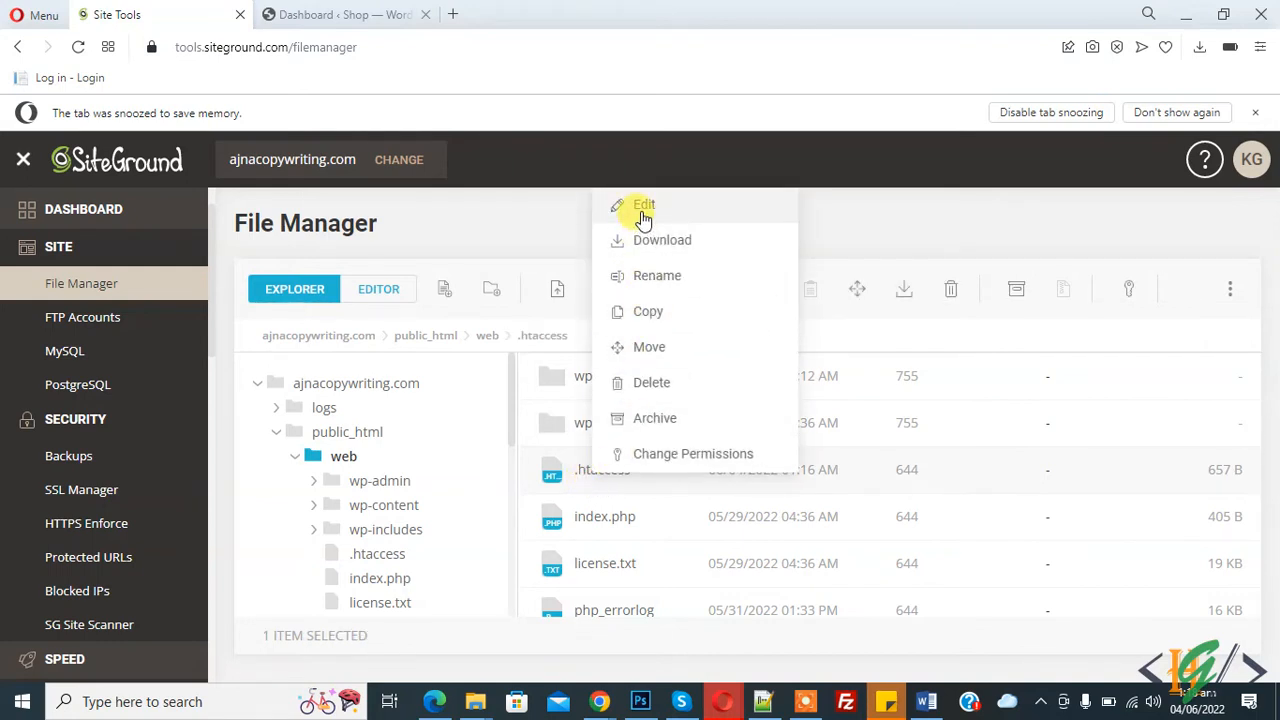
- Edit .htaccess and place the cursor right after the </Files> line
left_click(644, 204)
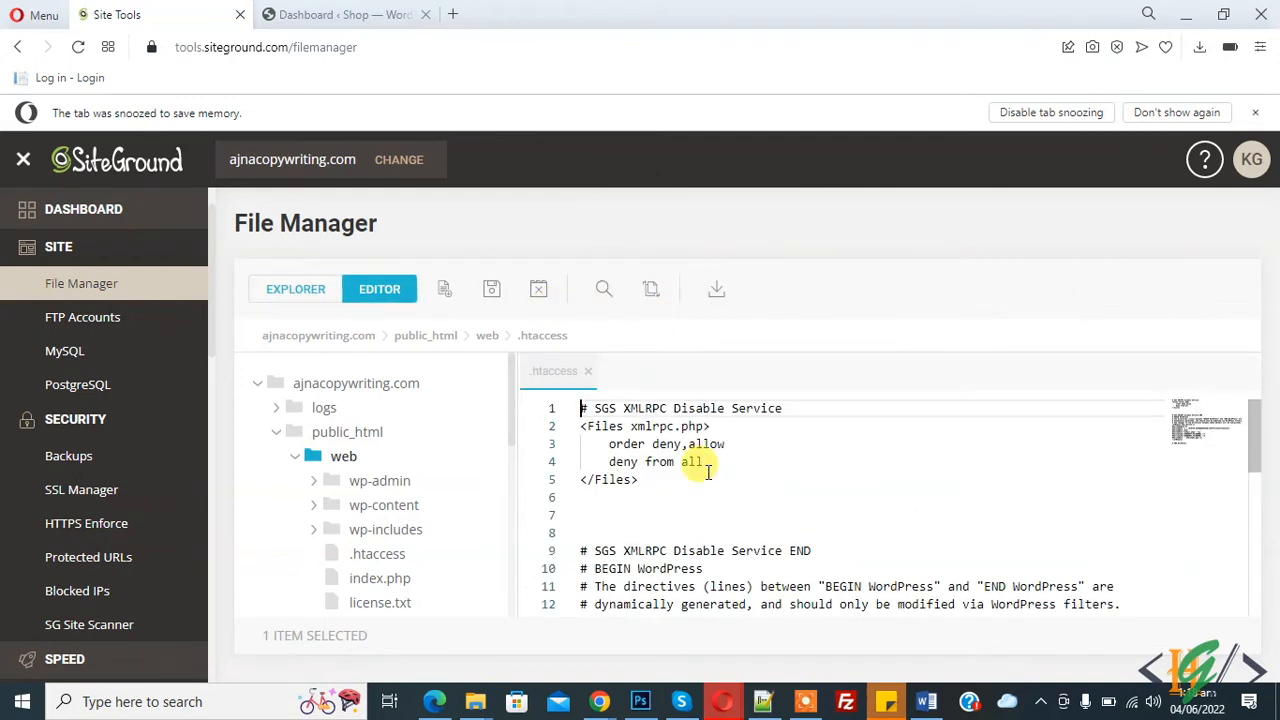
mouse_move(676, 488)
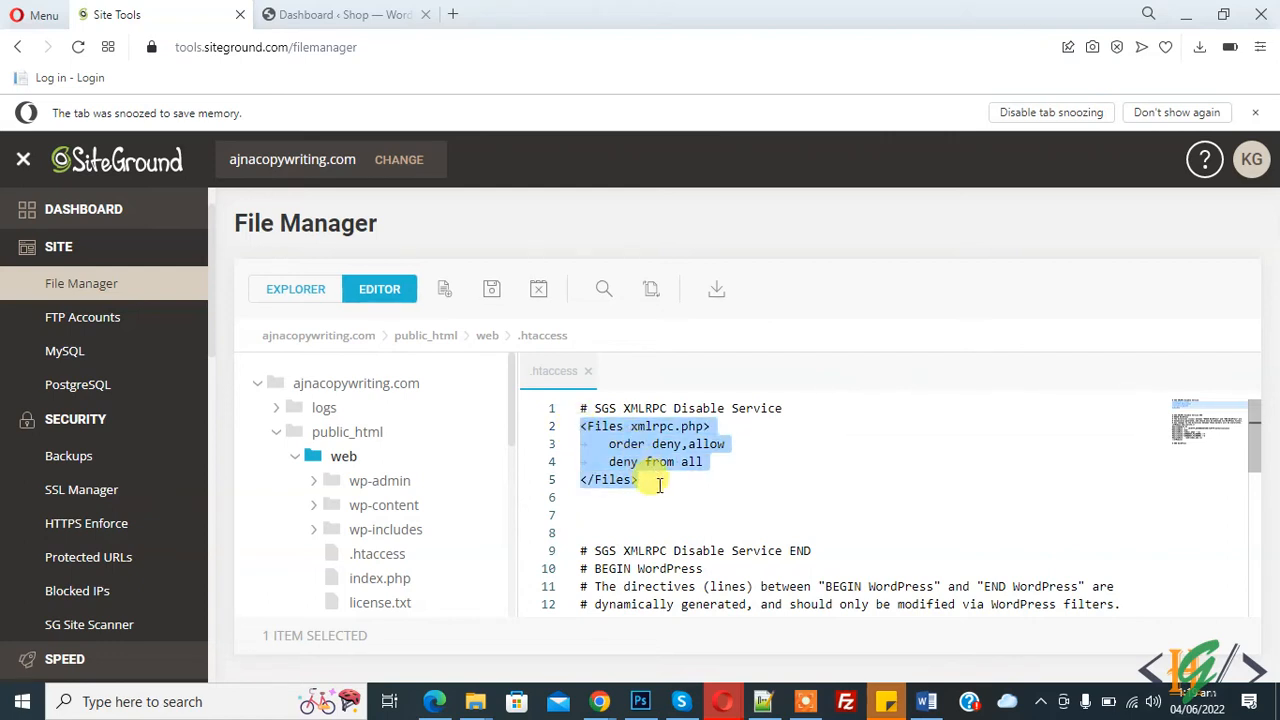
left_click(658, 486)
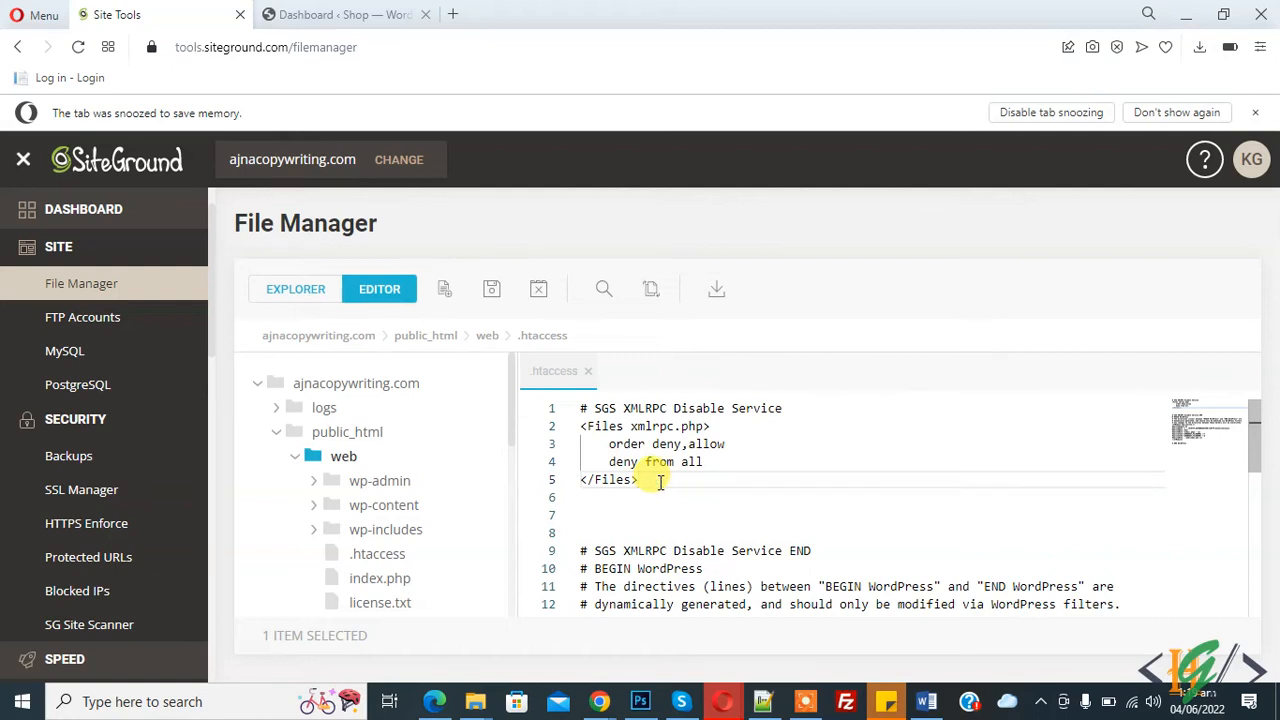
- Add the line "deny from 123.456.5.0" below the Files block
type("deny from")
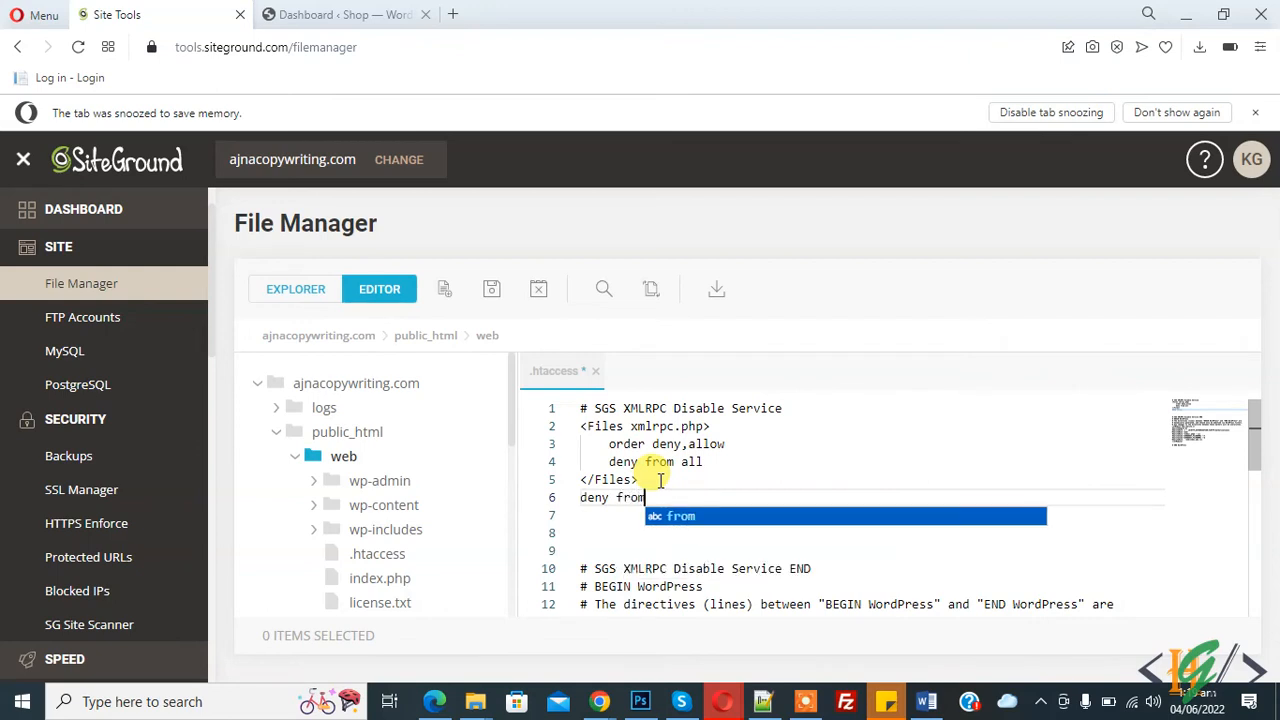
type("123.")
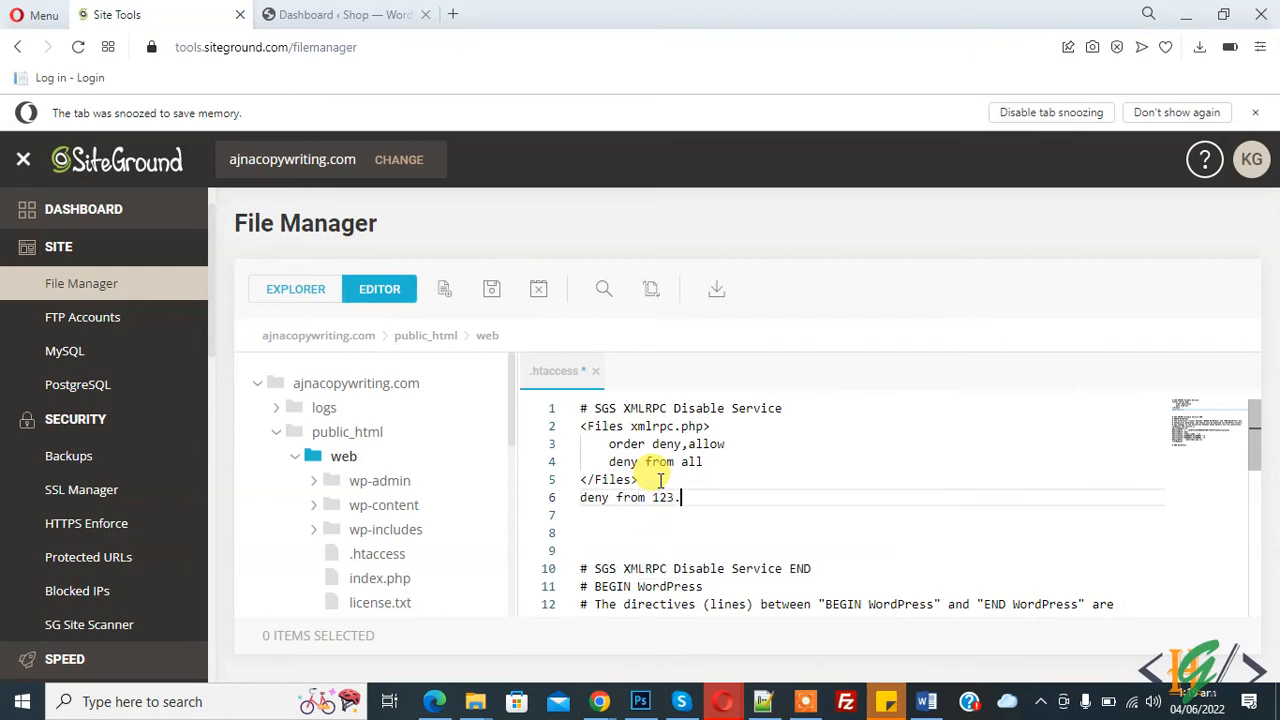
type("4567")
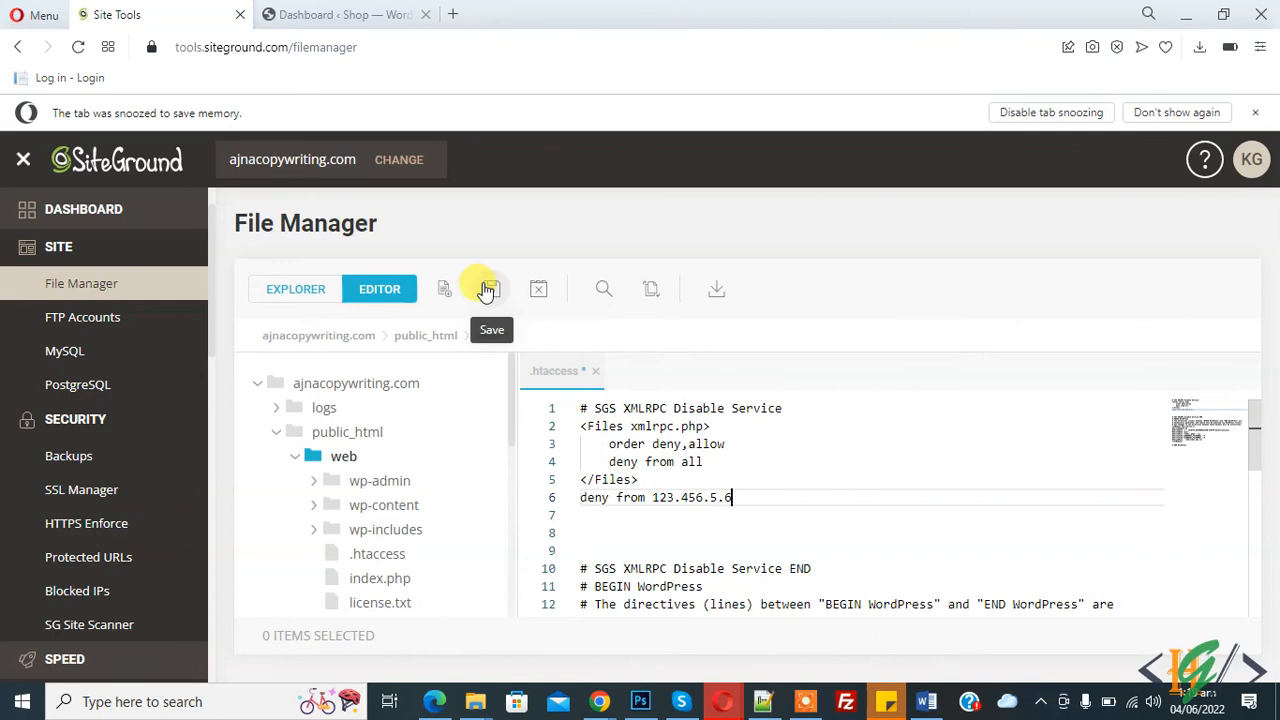
- Save .htaccess so the deny rule is stored, confirmed by the Success notice
left_click(492, 288)
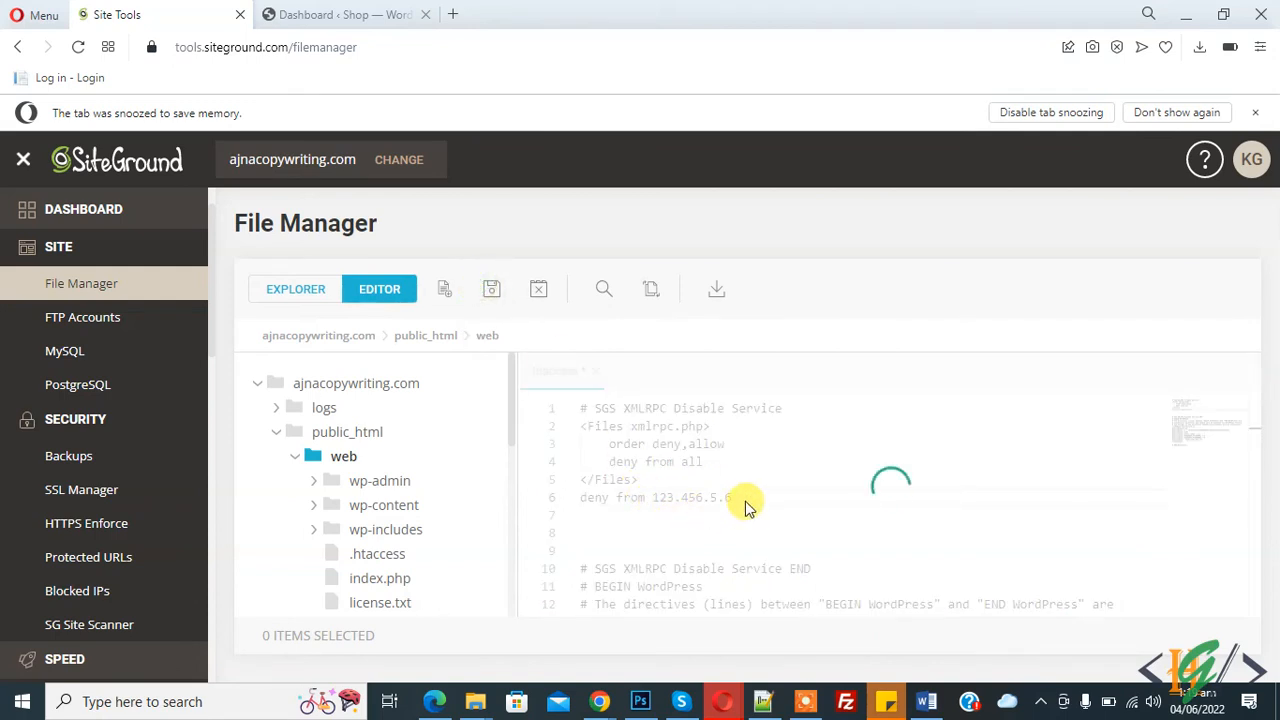
left_click(492, 288)
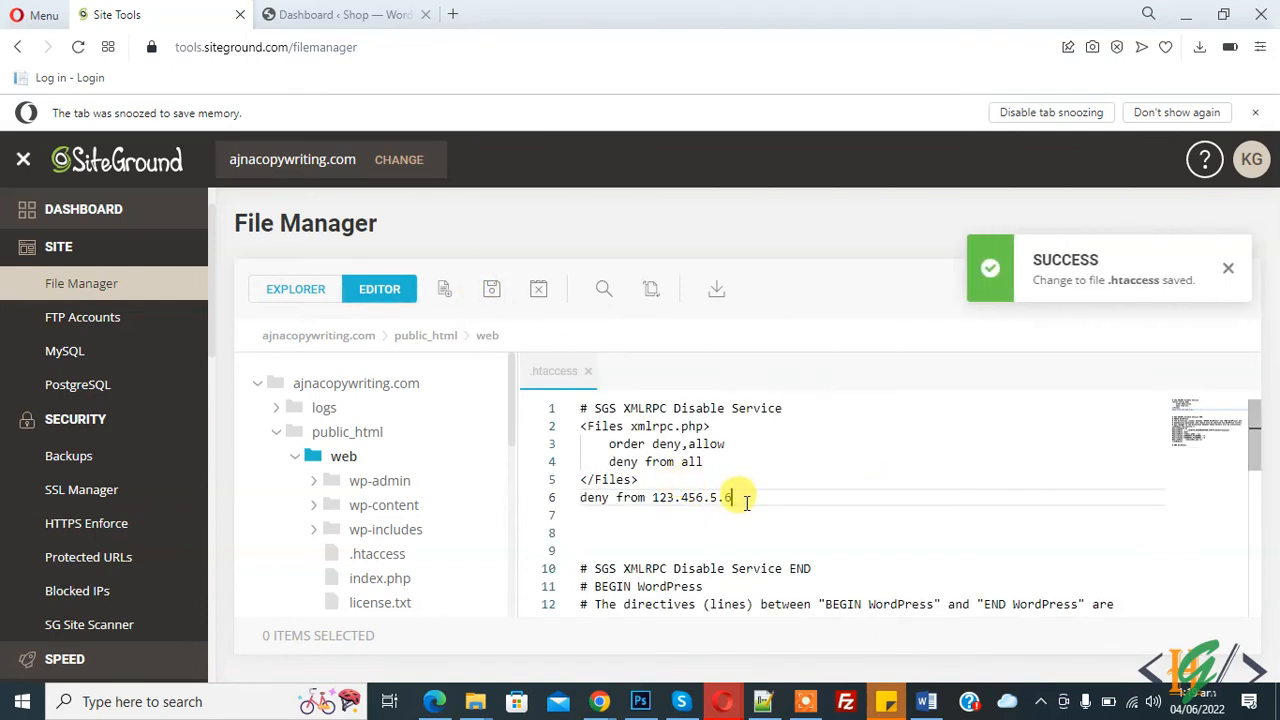